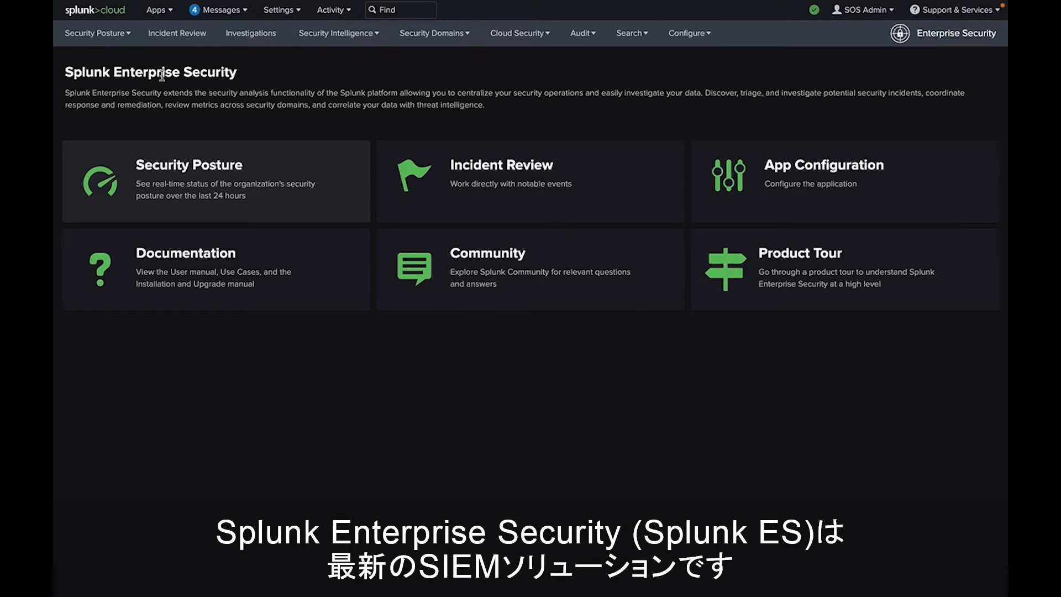
# - Open the Security Posture dashboard from the Enterprise Security home page
pyautogui.click(96, 33)
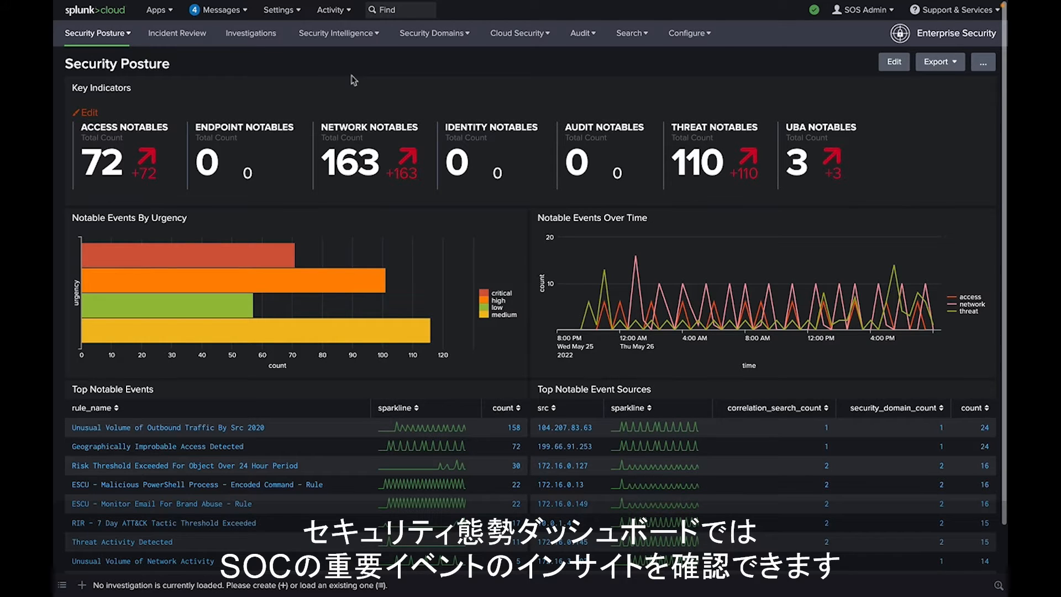
pyautogui.scroll(-3)
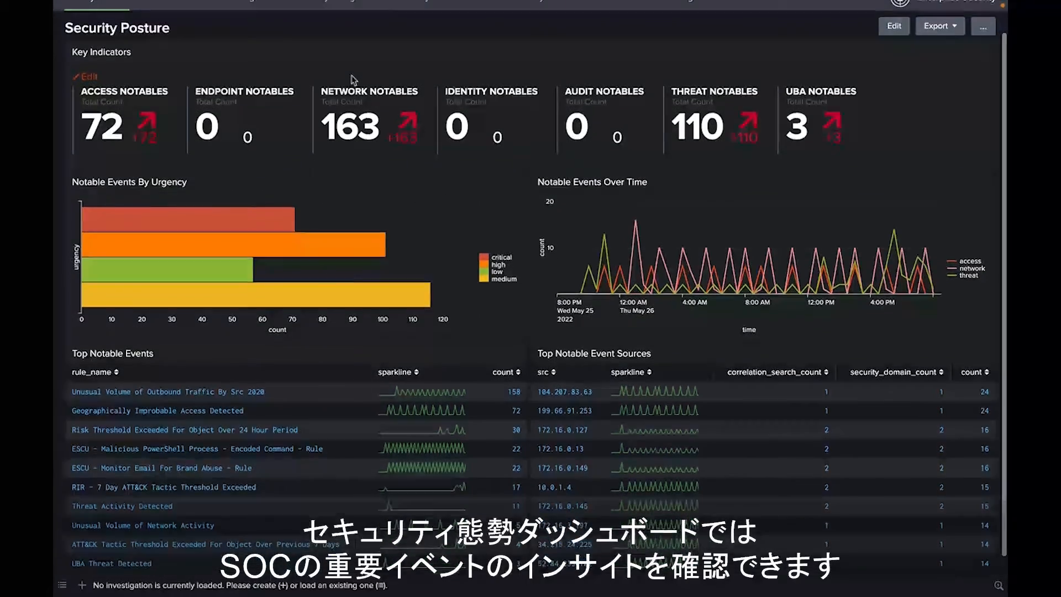
pyautogui.scroll(-3)
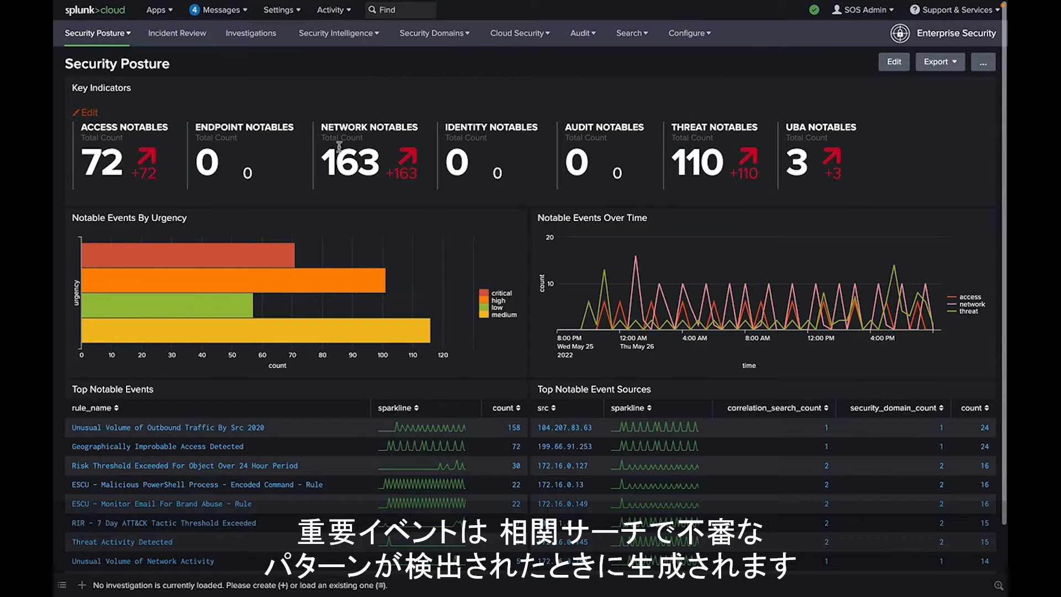
pyautogui.moveTo(285, 252)
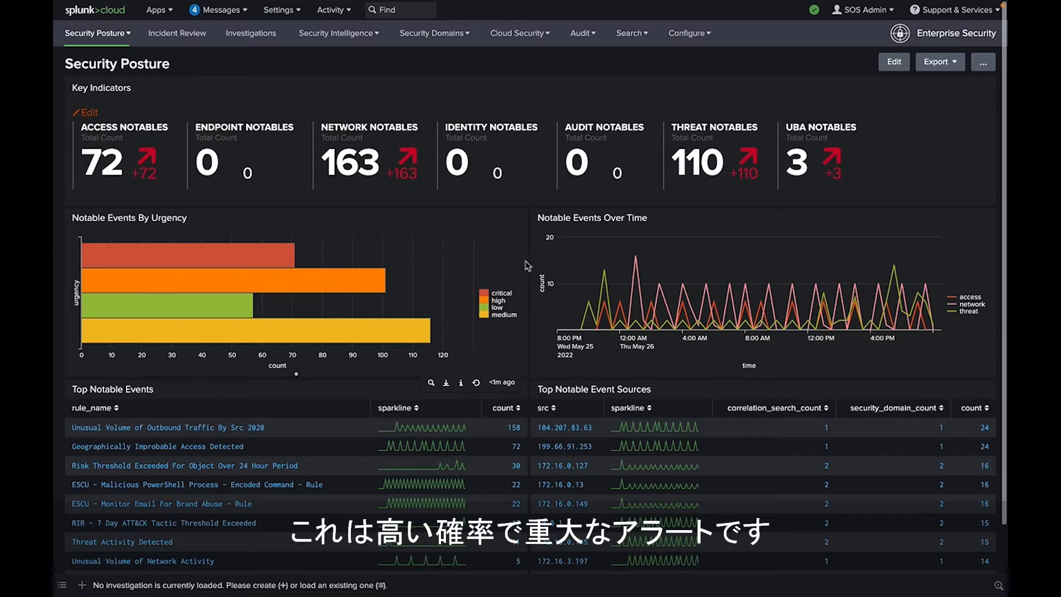
pyautogui.moveTo(632, 269)
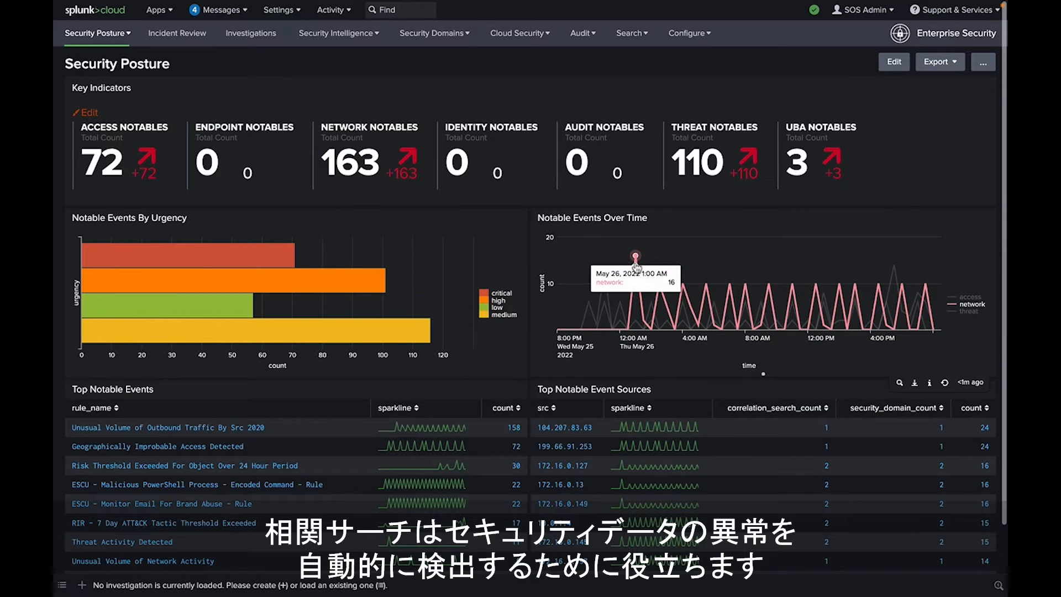
pyautogui.moveTo(893, 276)
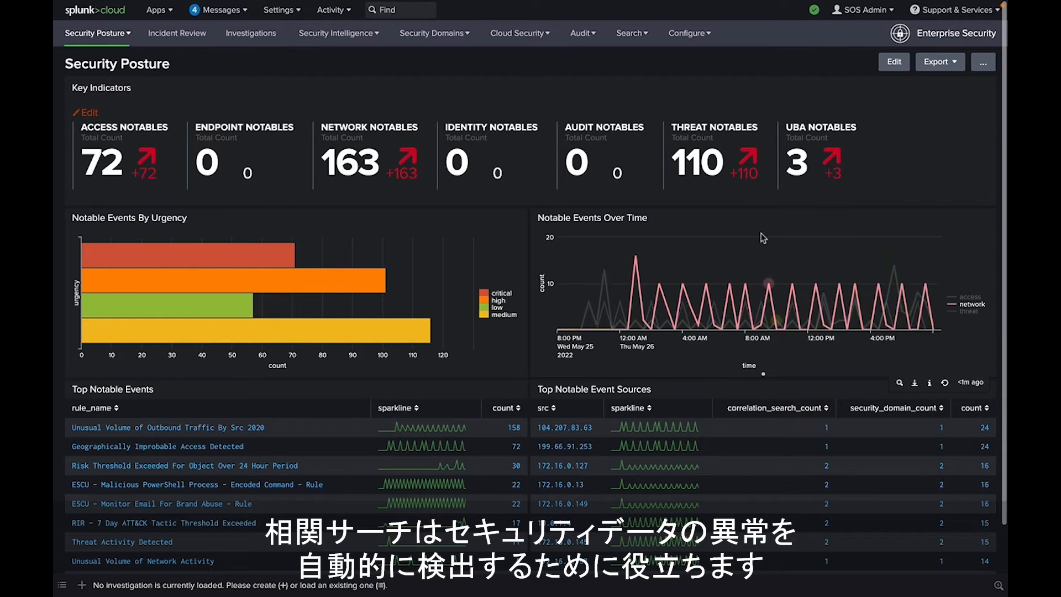
pyautogui.scroll(-3)
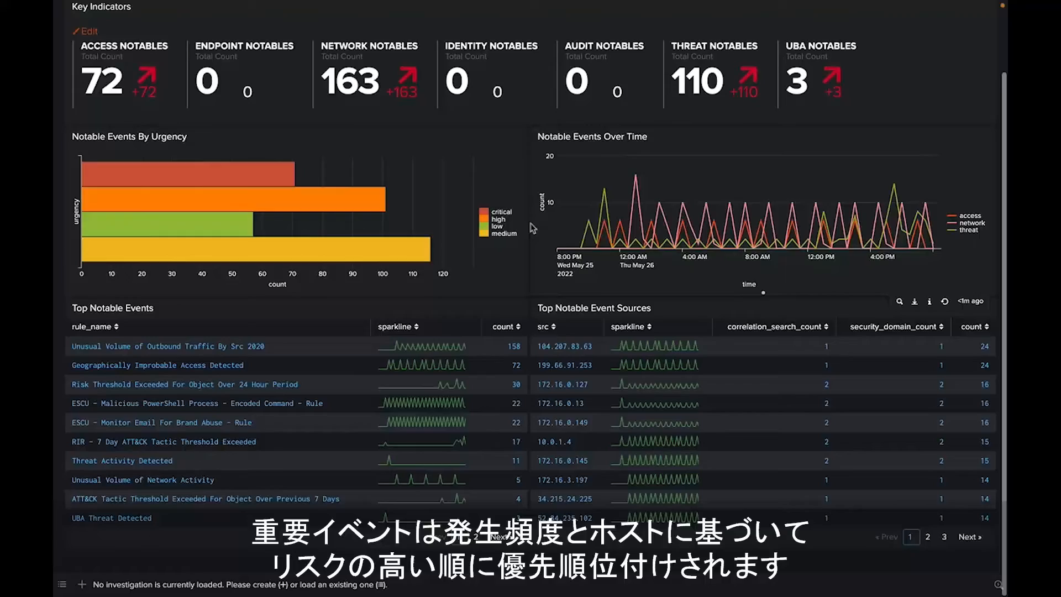